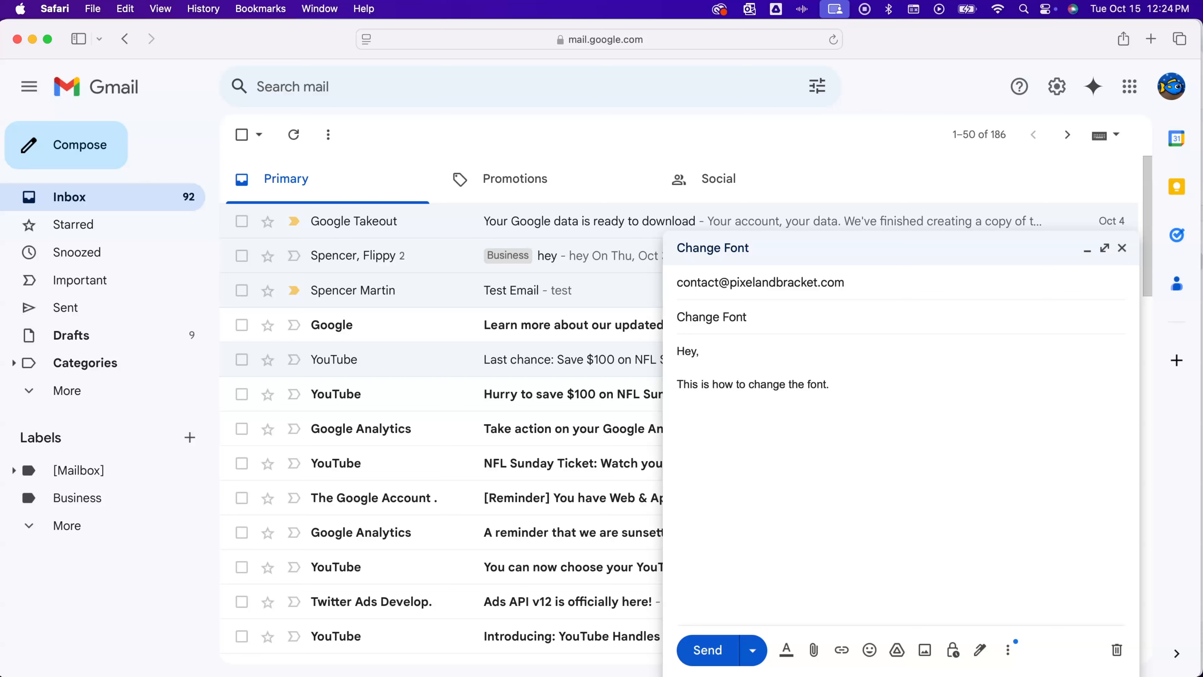
pyautogui.moveTo(906, 407)
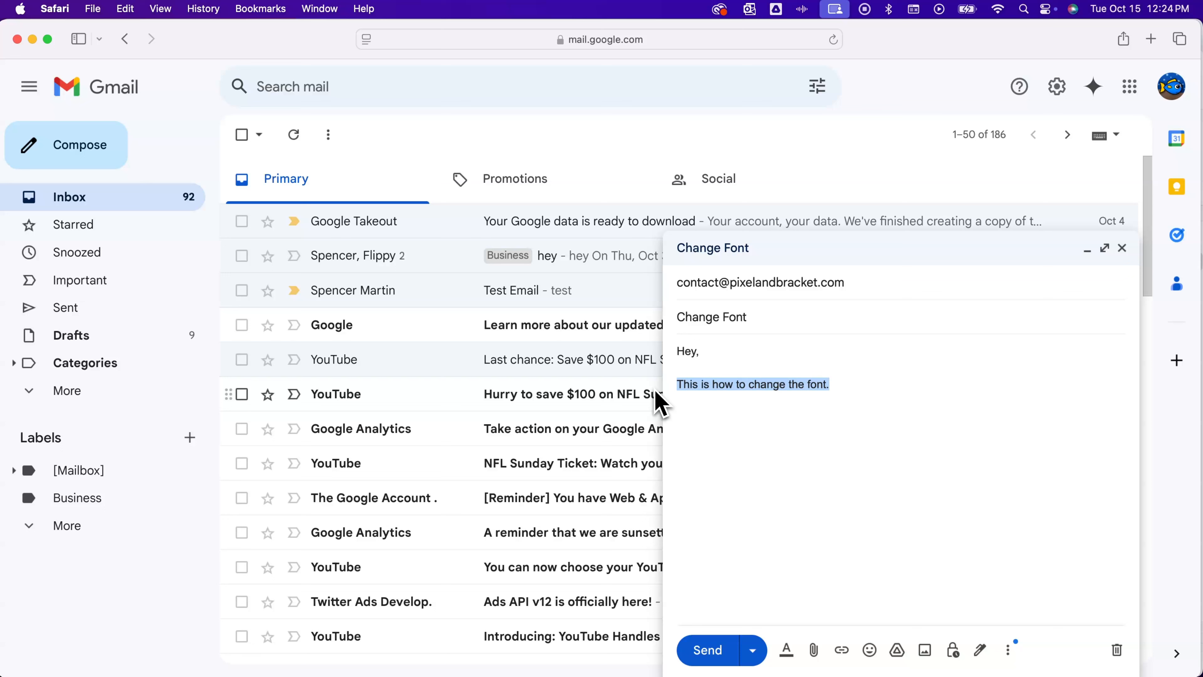
pyautogui.moveTo(794, 420)
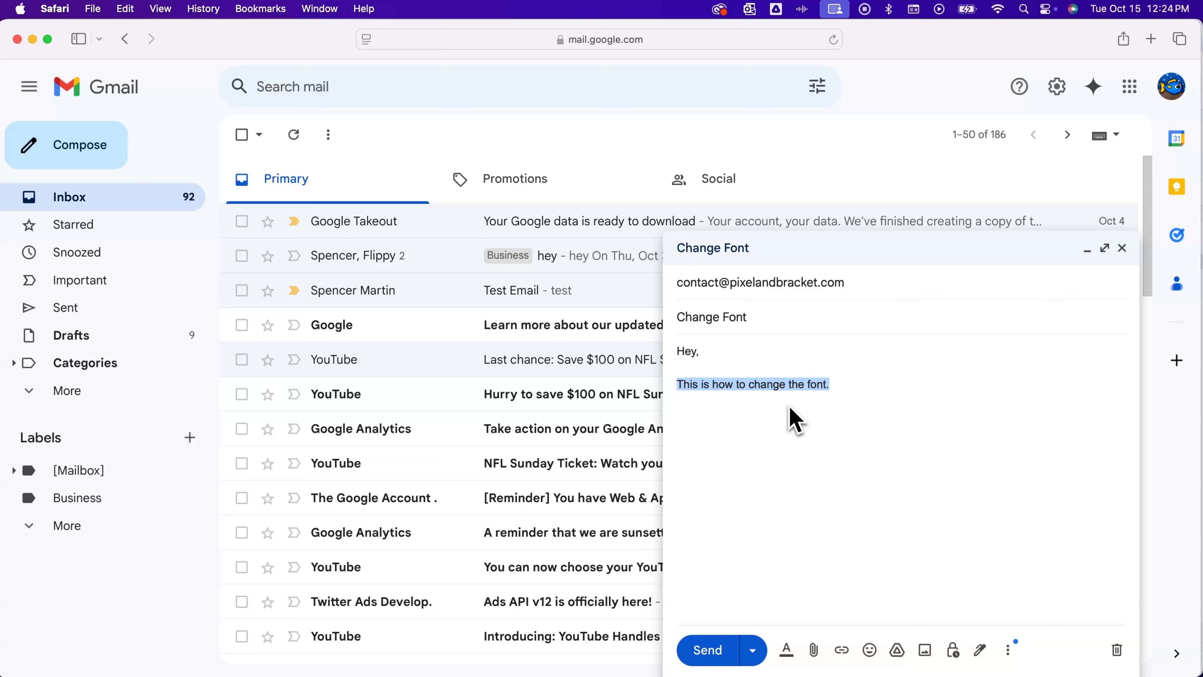
pyautogui.moveTo(785, 650)
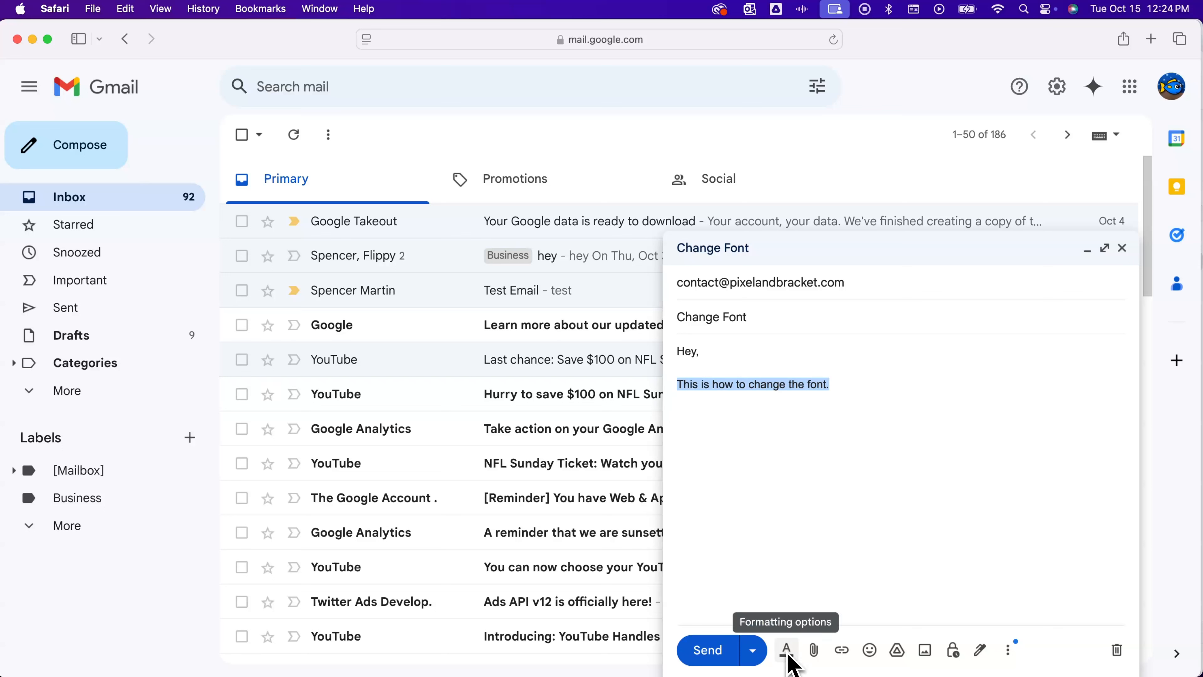
# Change the selected body line's font from Sans Serif to Georgia.
pyautogui.click(786, 650)
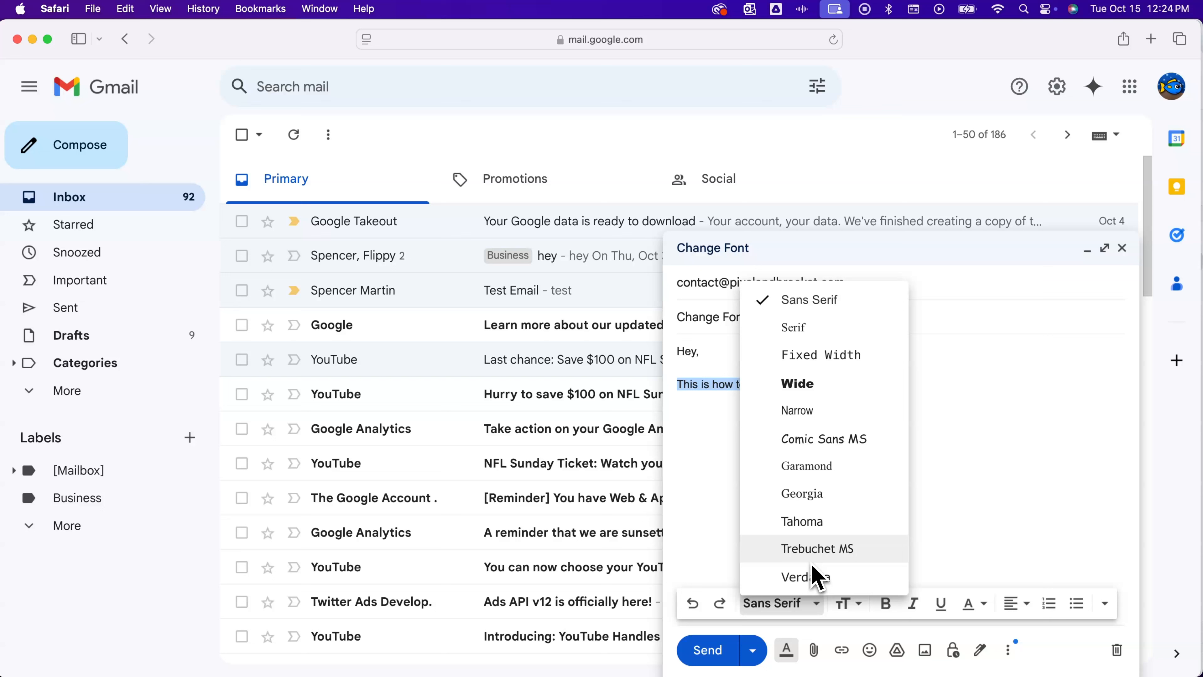
pyautogui.moveTo(817, 521)
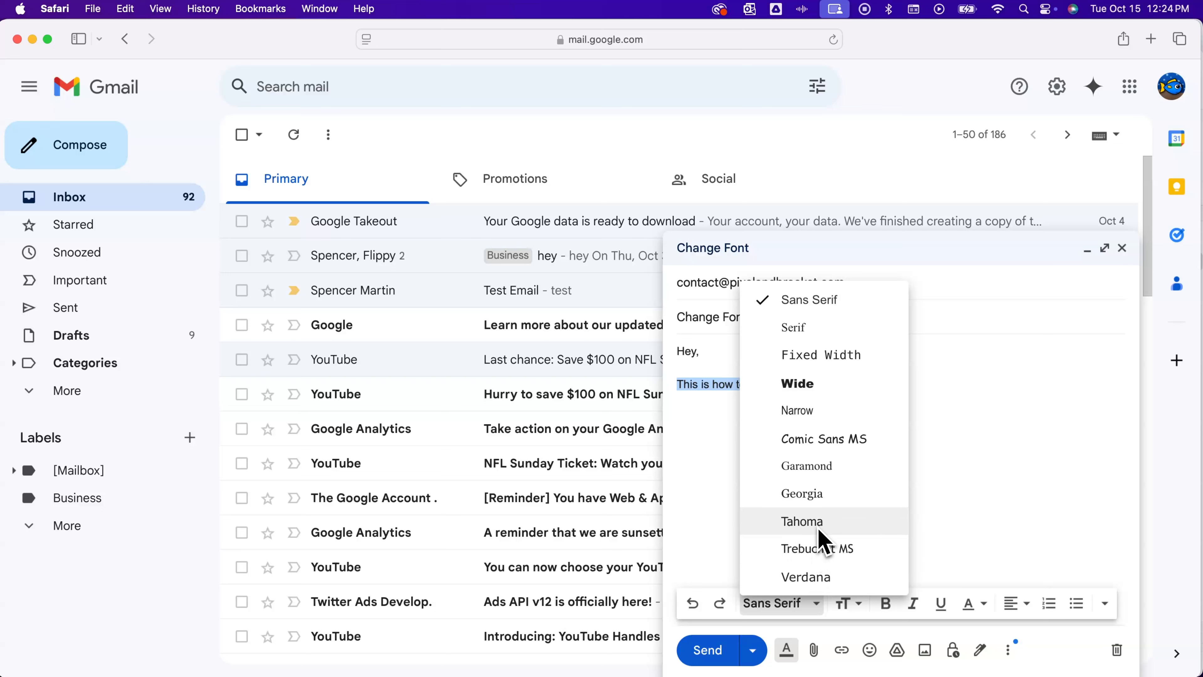
pyautogui.moveTo(803, 493)
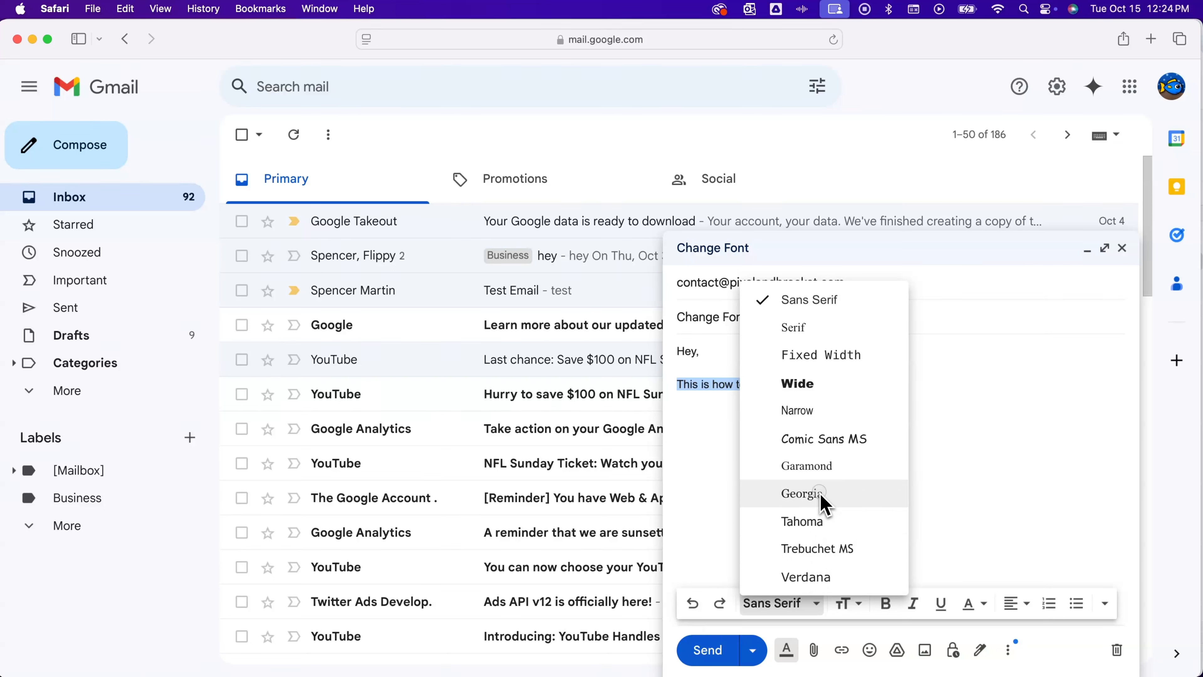
pyautogui.click(802, 493)
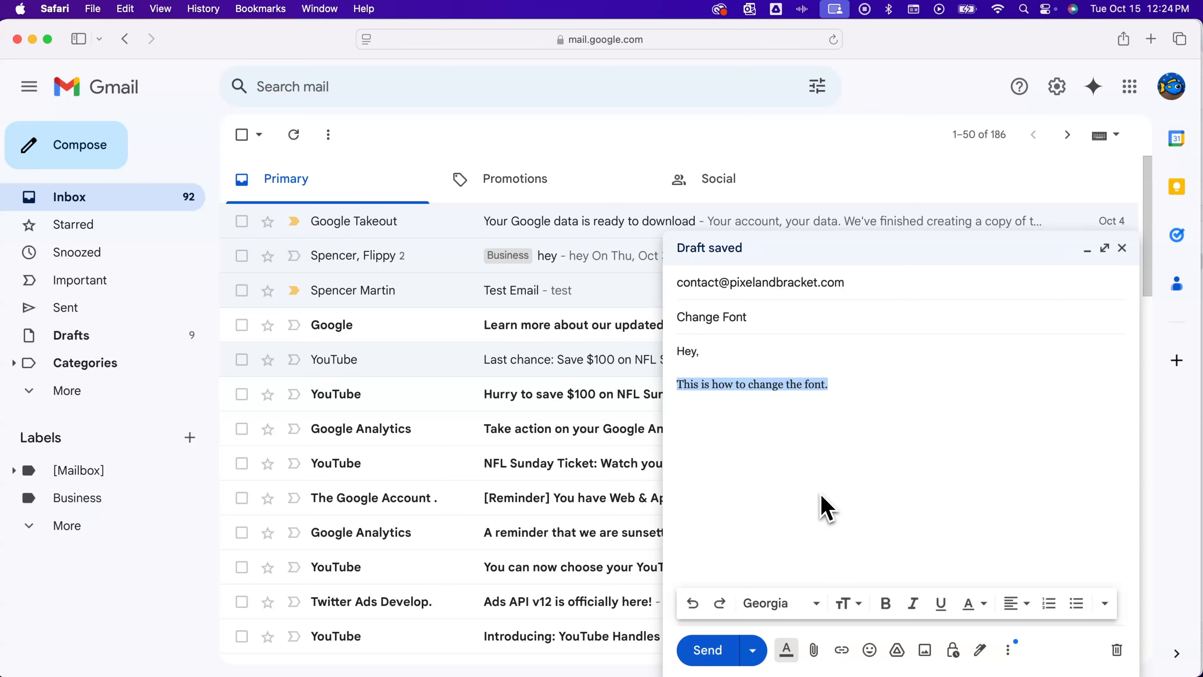
pyautogui.moveTo(780, 602)
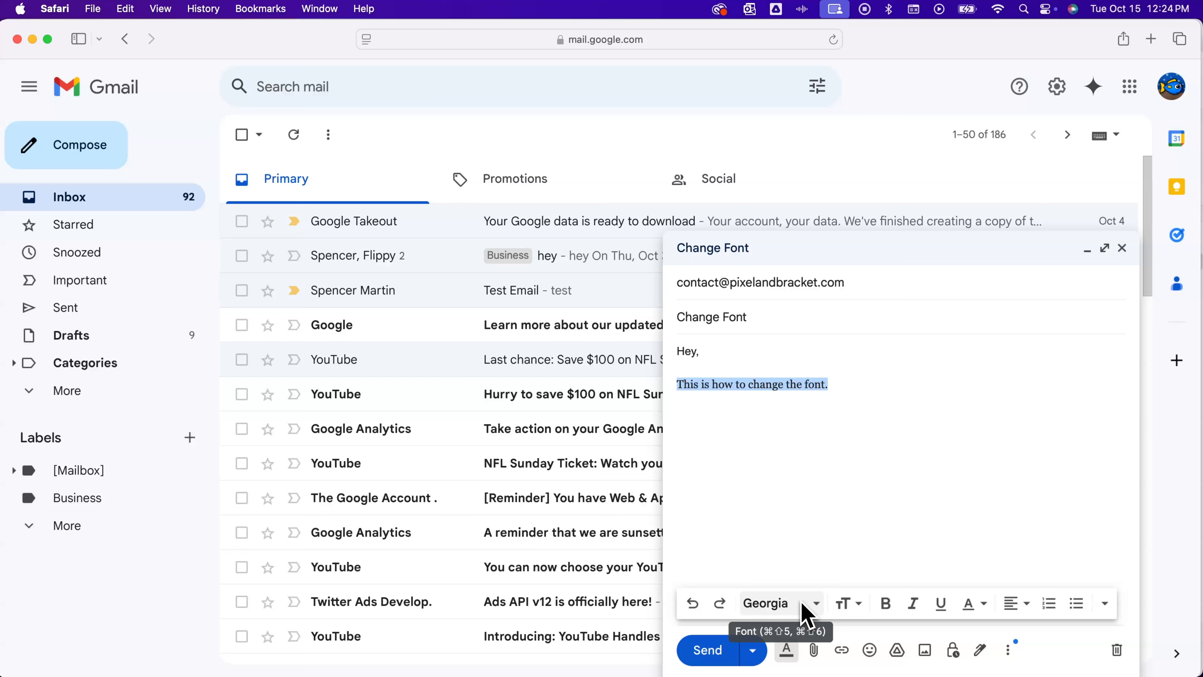
pyautogui.moveTo(806, 621)
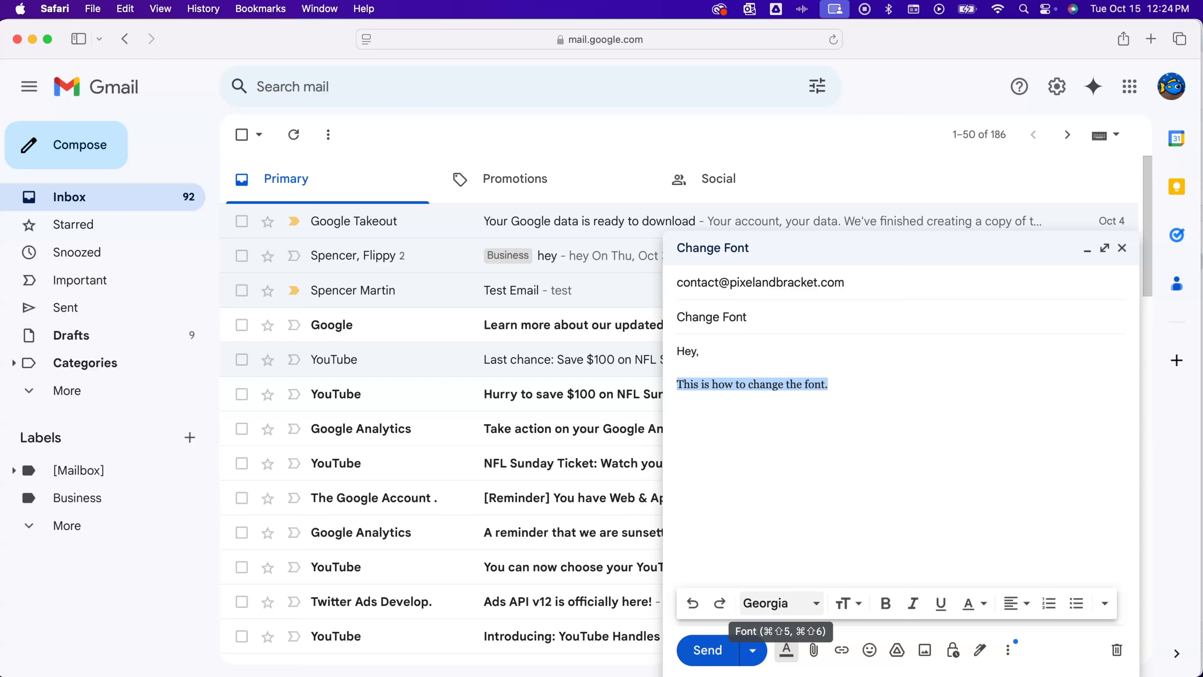
pyautogui.moveTo(817, 549)
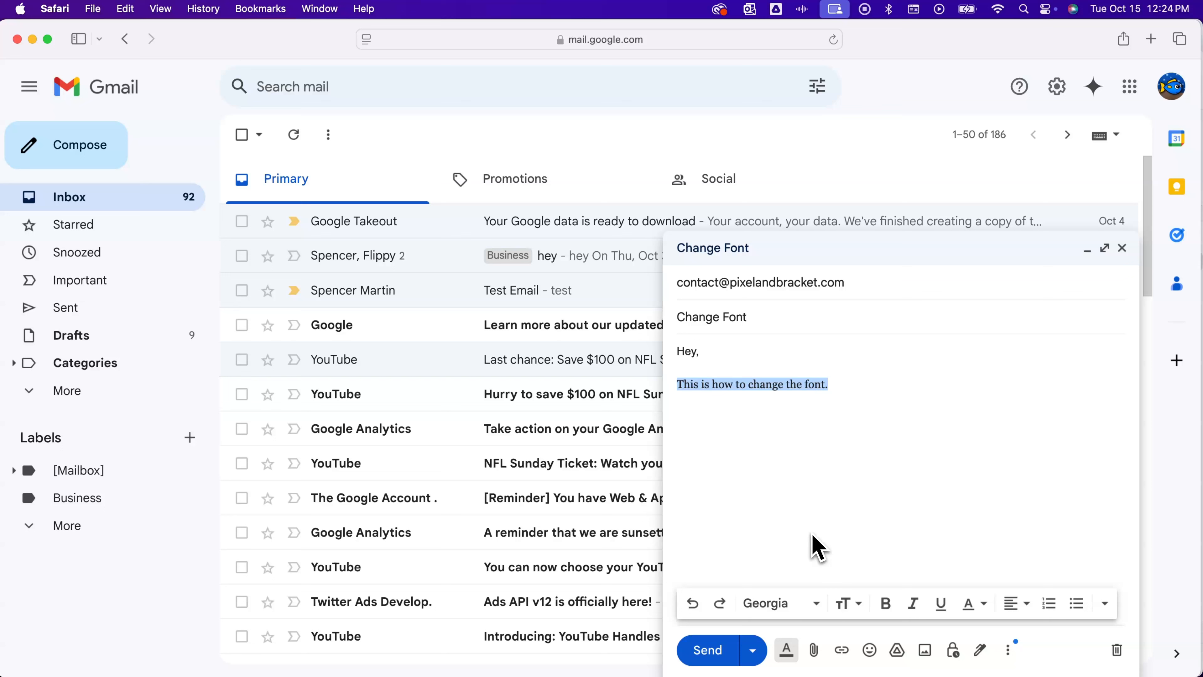
pyautogui.moveTo(782, 603)
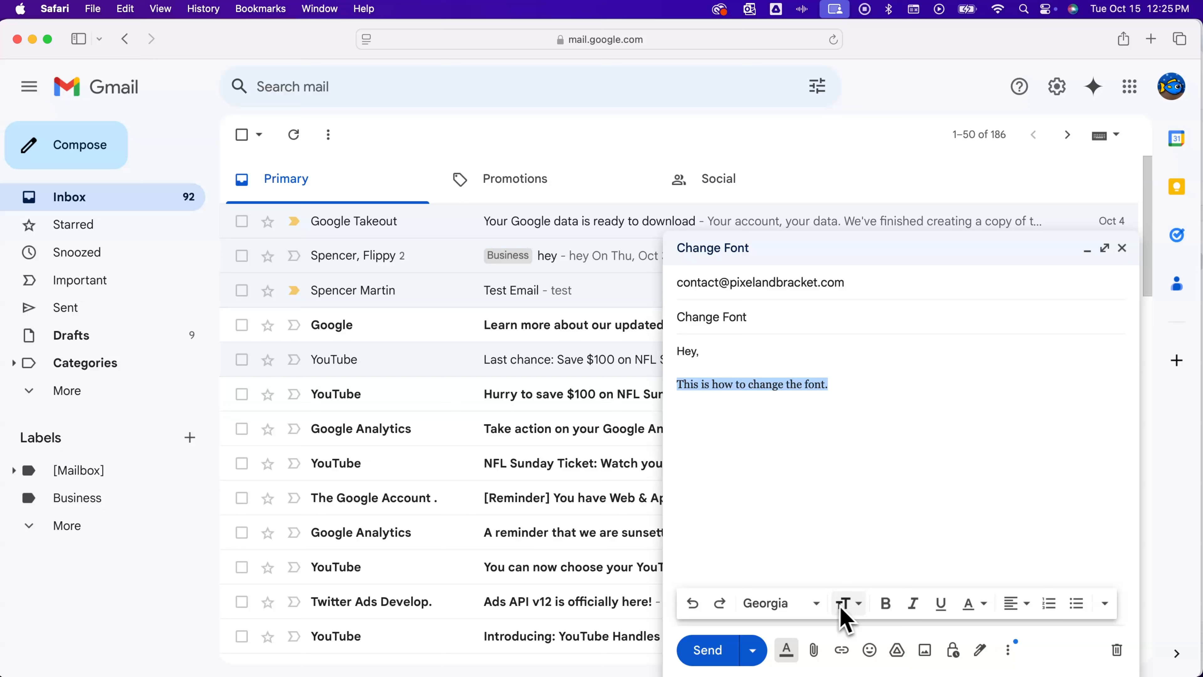
pyautogui.moveTo(970, 602)
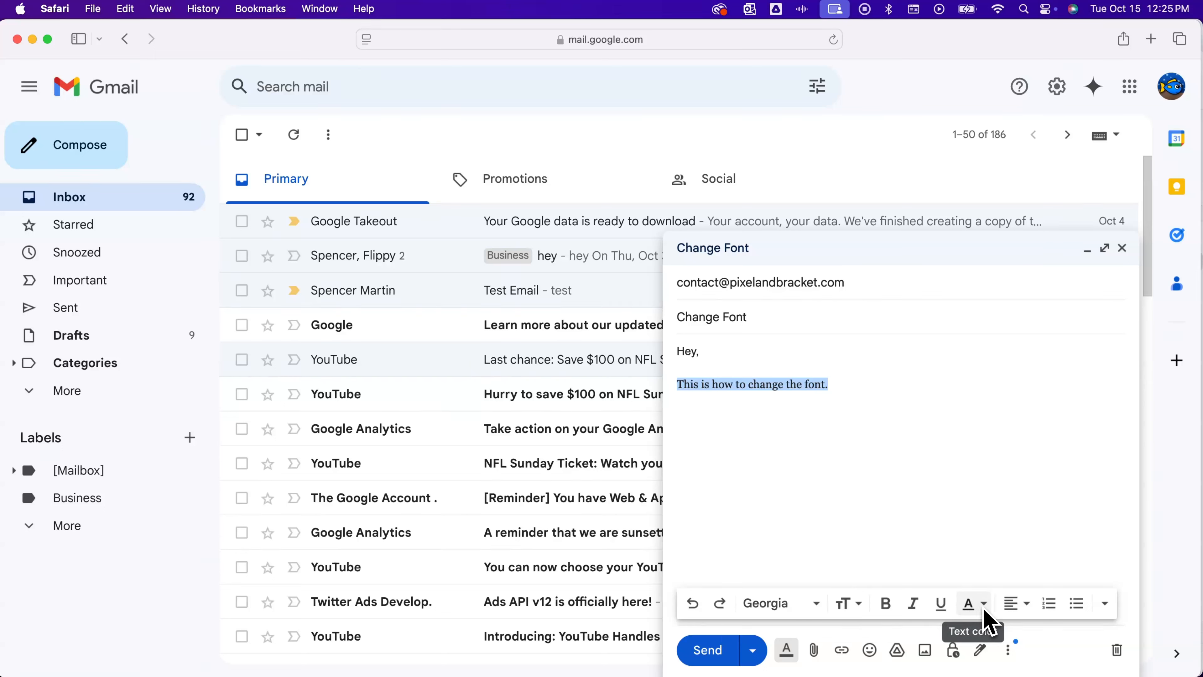
pyautogui.moveTo(1014, 602)
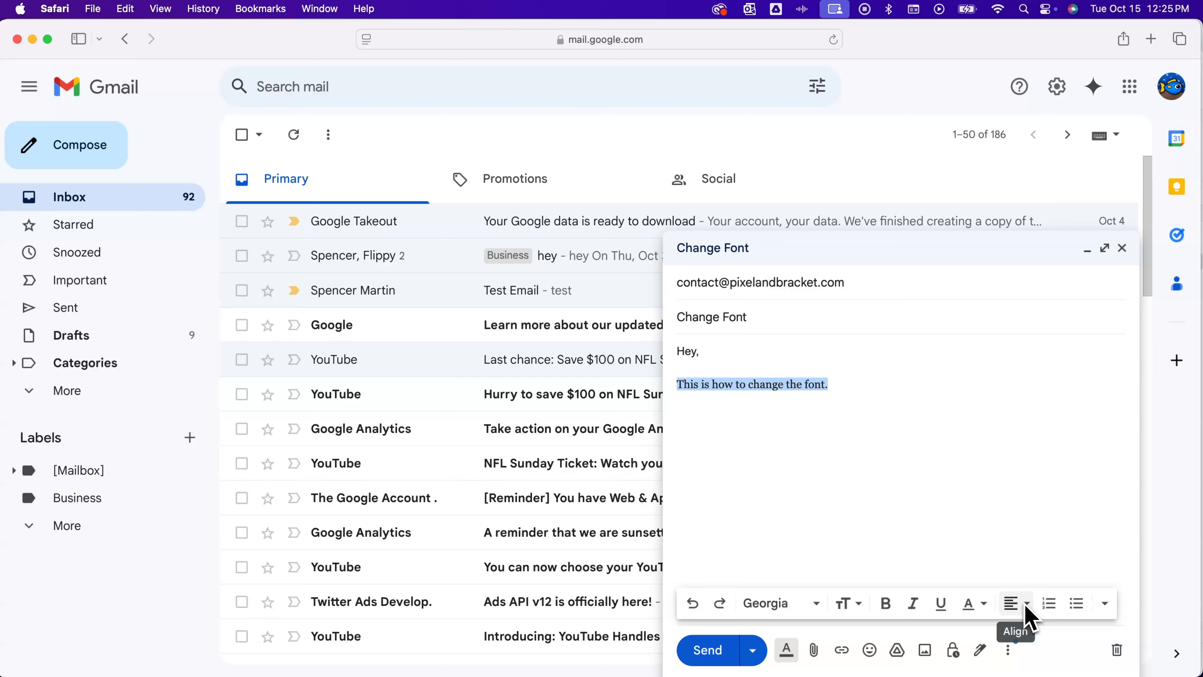
pyautogui.moveTo(968, 603)
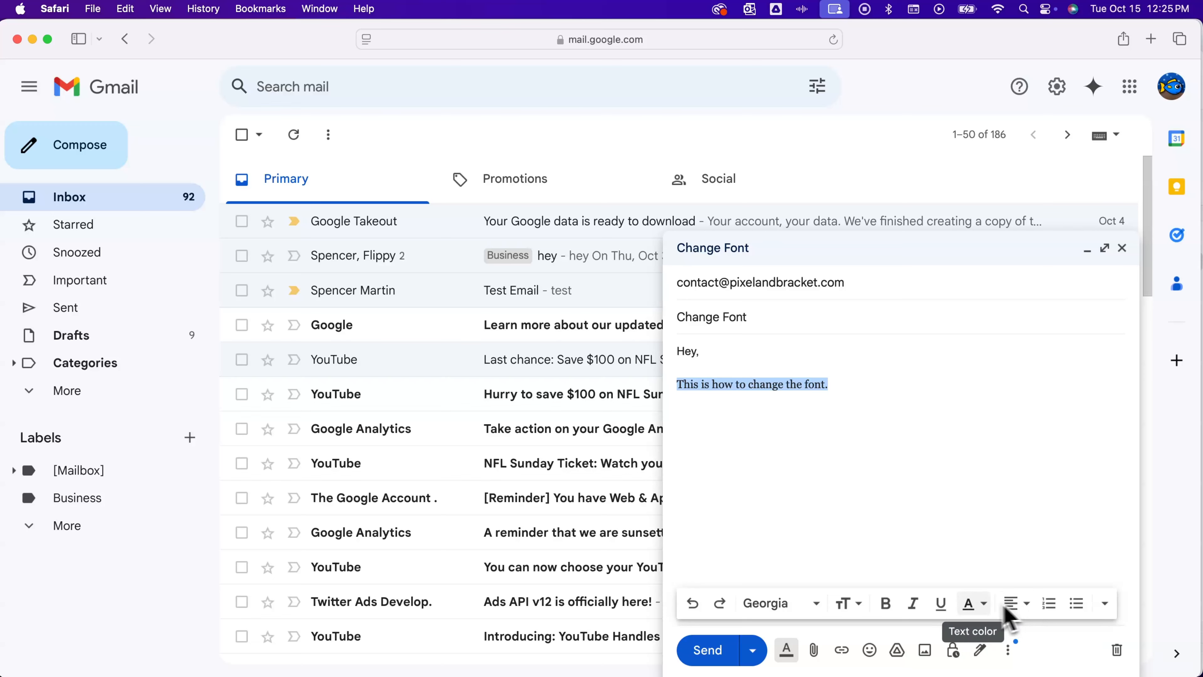
pyautogui.moveTo(825, 474)
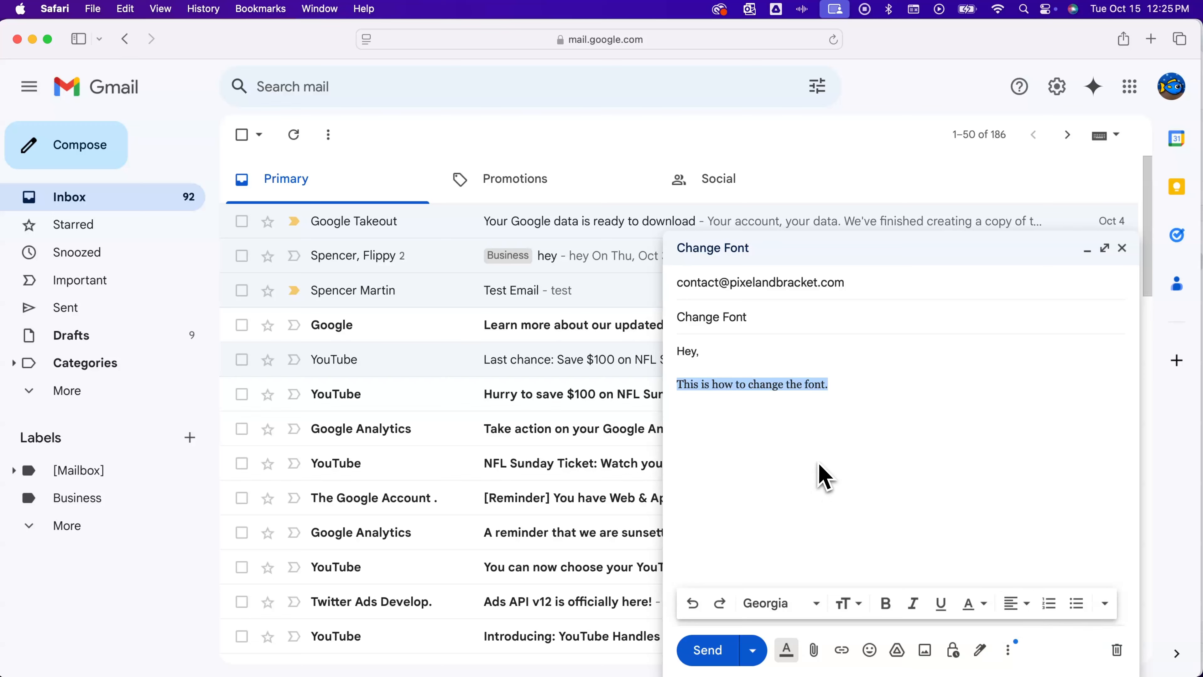